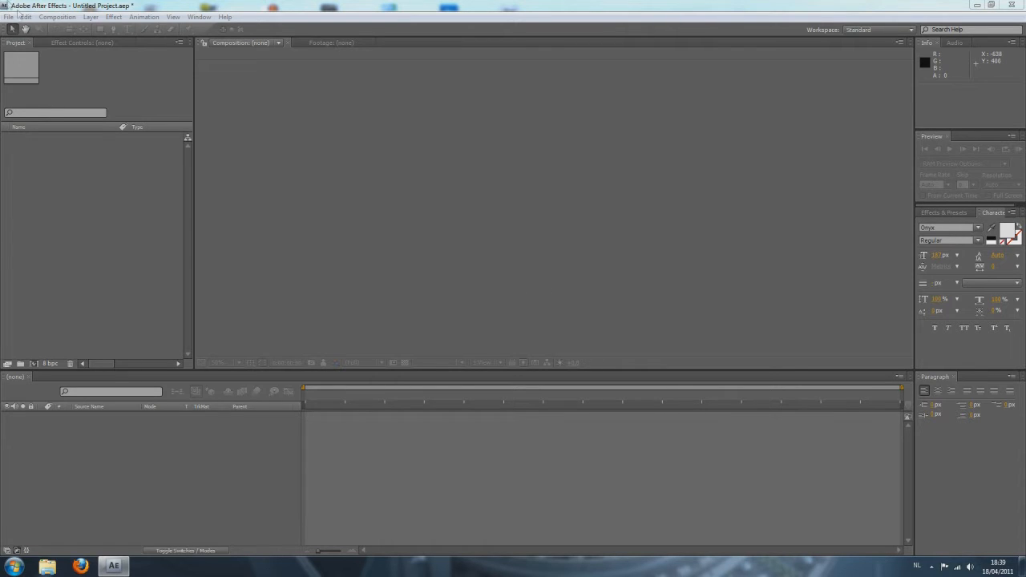
Import 'The Scary Fact' video file into the project via Import > File.
{"action": "left_click", "coordinate": [10, 16]}
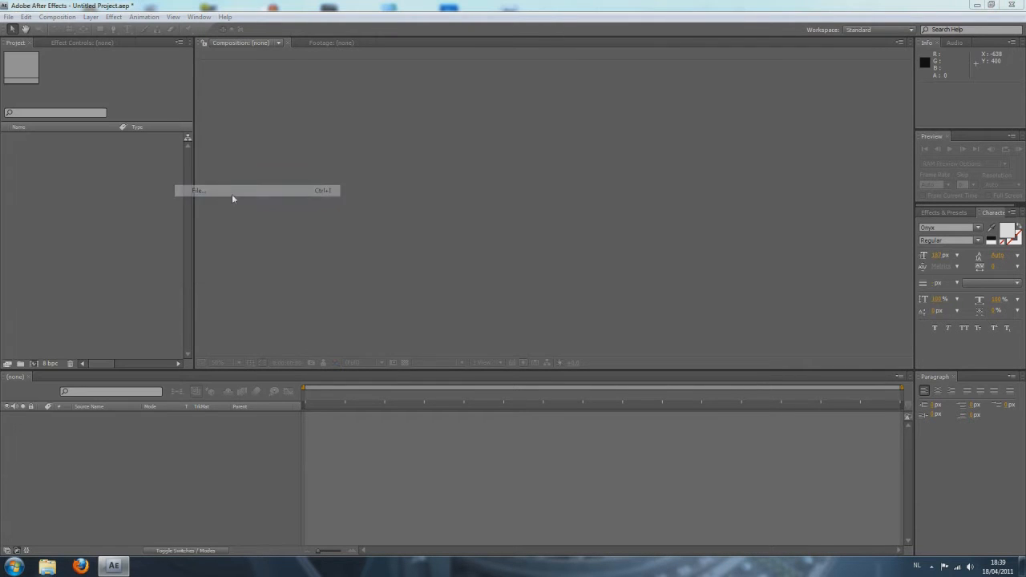
{"action": "left_click", "coordinate": [198, 189]}
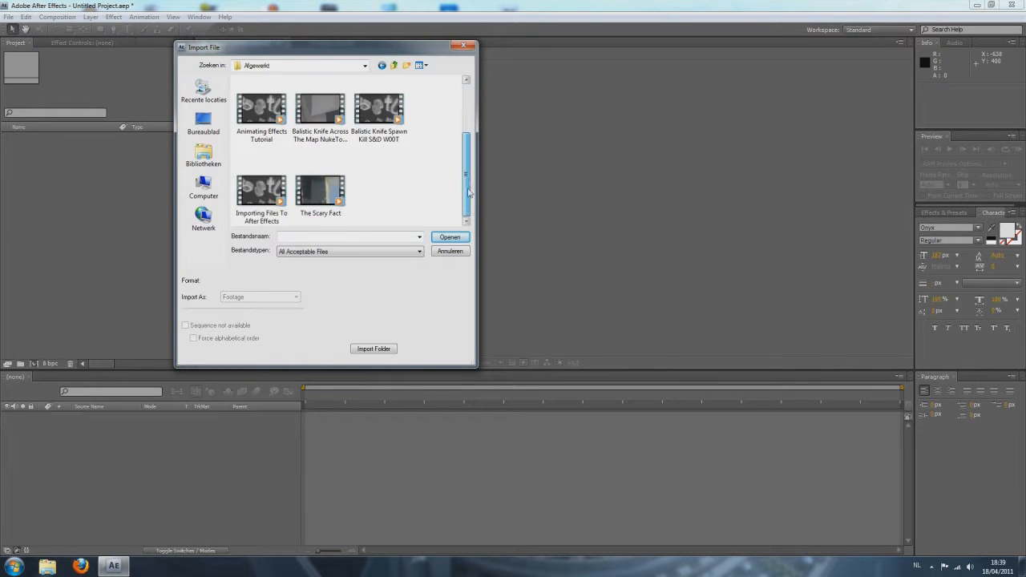
{"action": "double_click", "coordinate": [320, 192]}
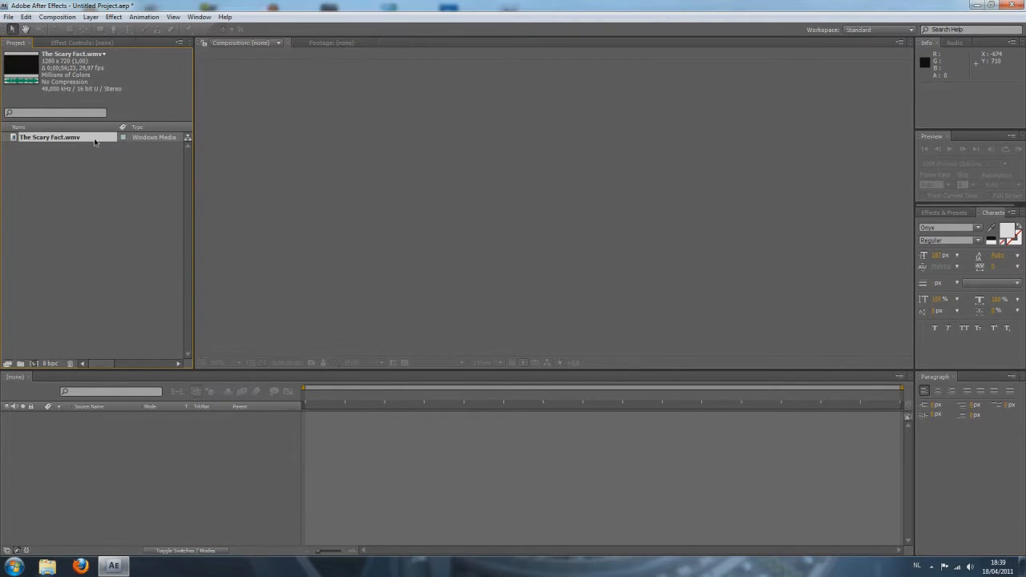
{"action": "mouse_move", "coordinate": [69, 141]}
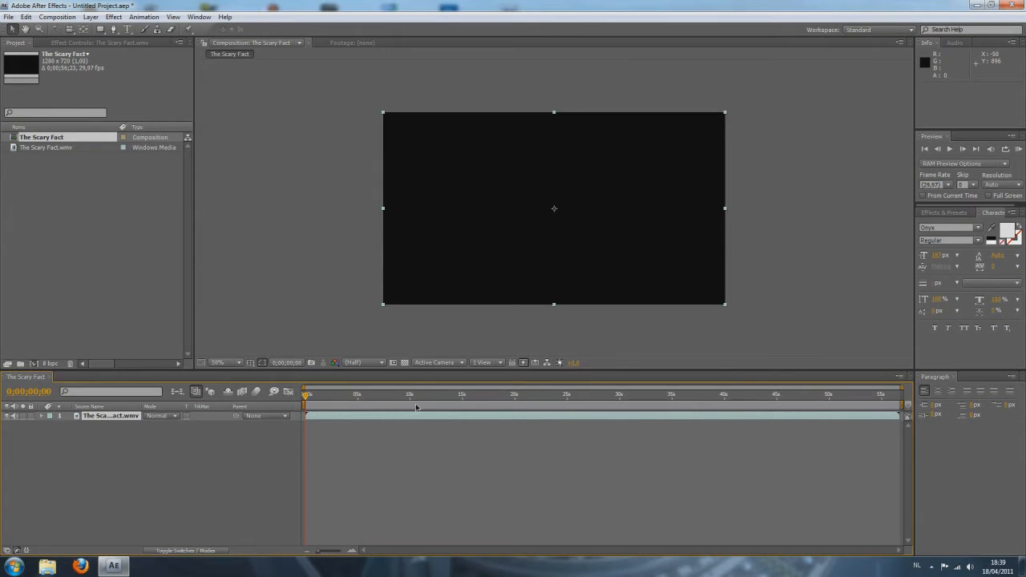
{"action": "mouse_move", "coordinate": [415, 407]}
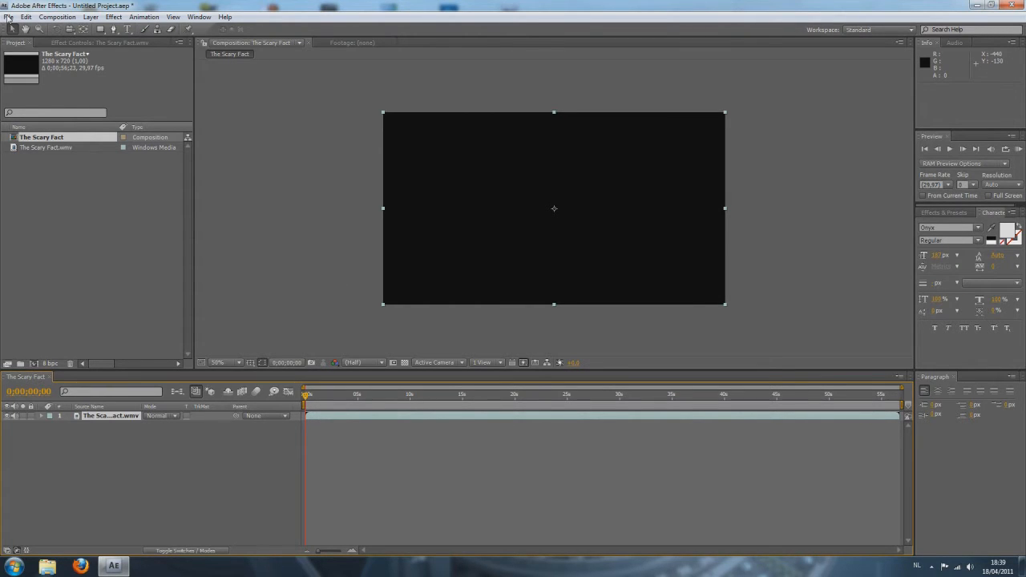
Import the intro video file into the project via File > Import > File.
{"action": "left_click", "coordinate": [10, 16]}
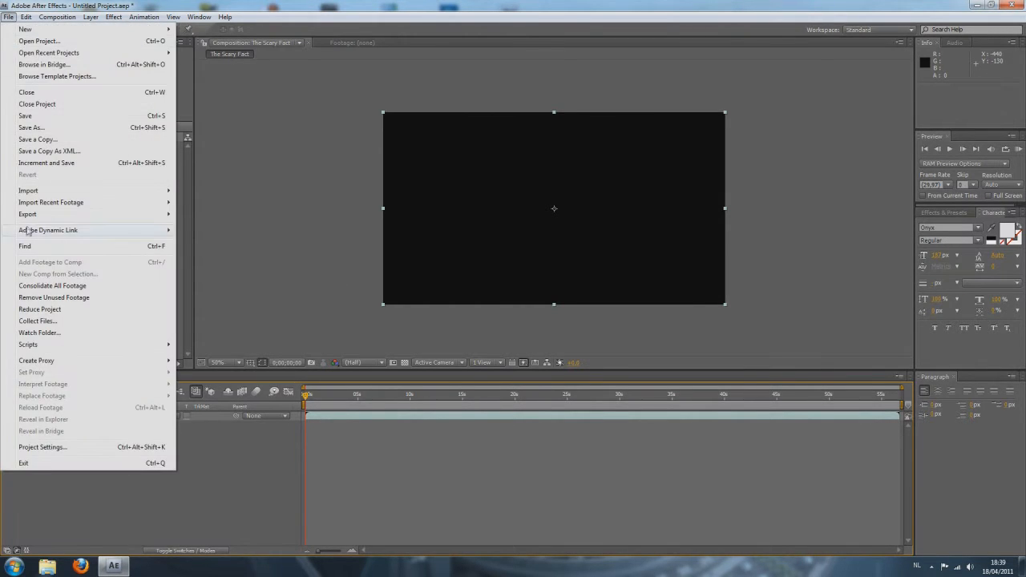
{"action": "left_click", "coordinate": [27, 189]}
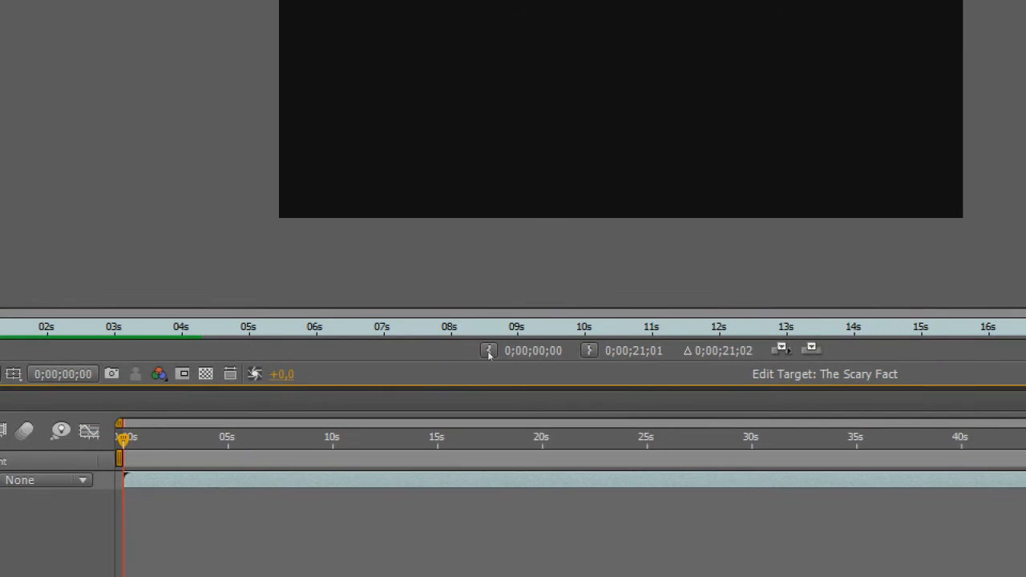
{"action": "mouse_move", "coordinate": [489, 349]}
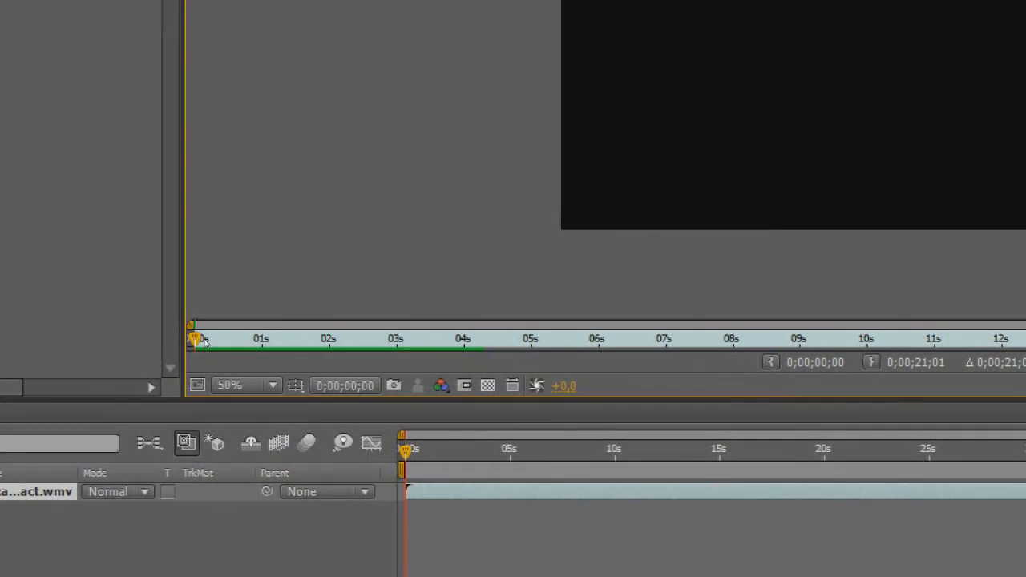
Place the GWIN INTRO footage as a layer above The Scary Fact clip in the timeline.
{"action": "left_click_drag", "start_coordinate": [193, 339], "coordinate": [340, 343]}
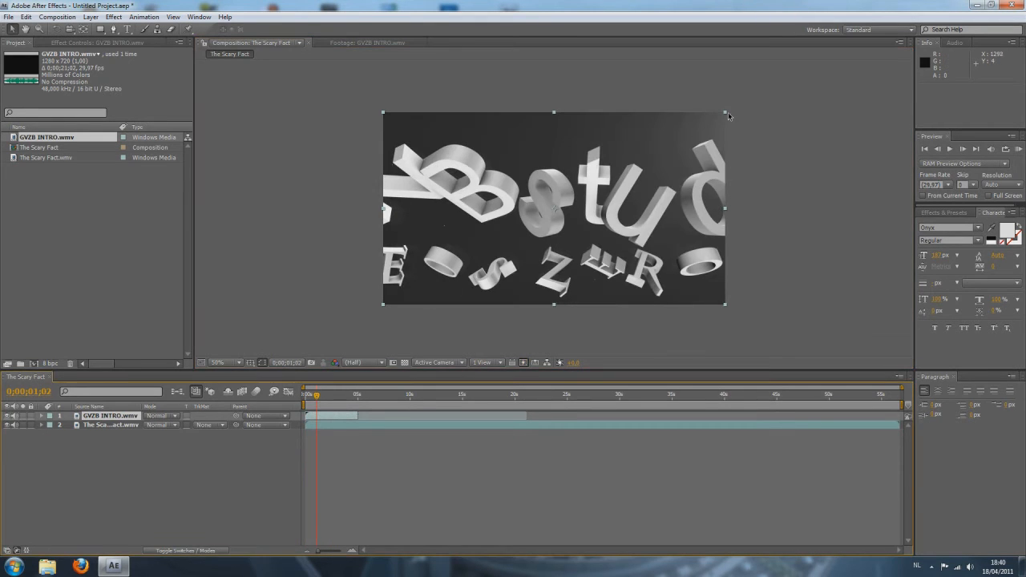
Scale the GWIN INTRO layer down to a small overlay and position it in the top-right corner.
{"action": "left_click_drag", "start_coordinate": [724, 113], "coordinate": [696, 144]}
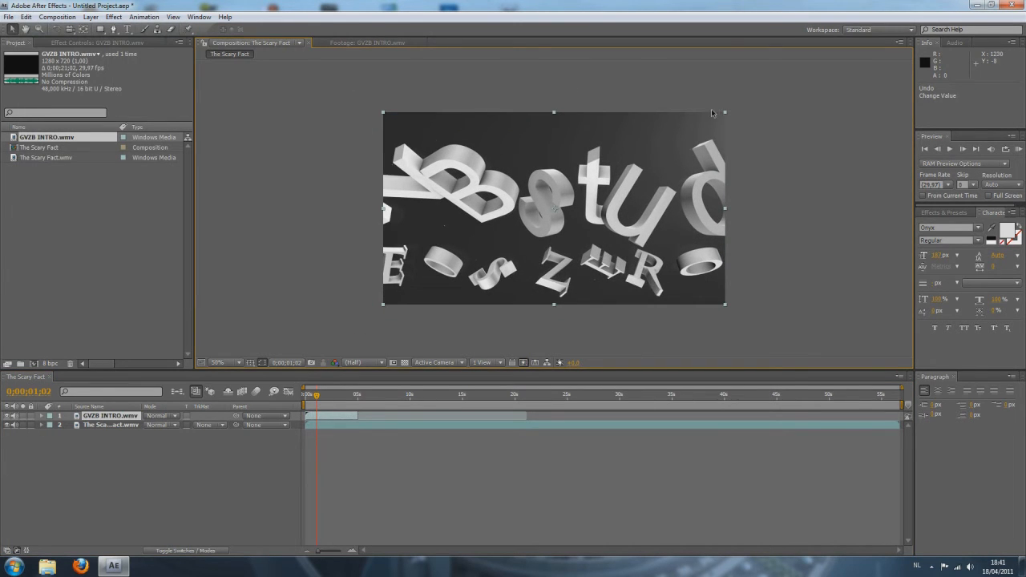
{"action": "left_click_drag", "start_coordinate": [725, 113], "coordinate": [670, 151]}
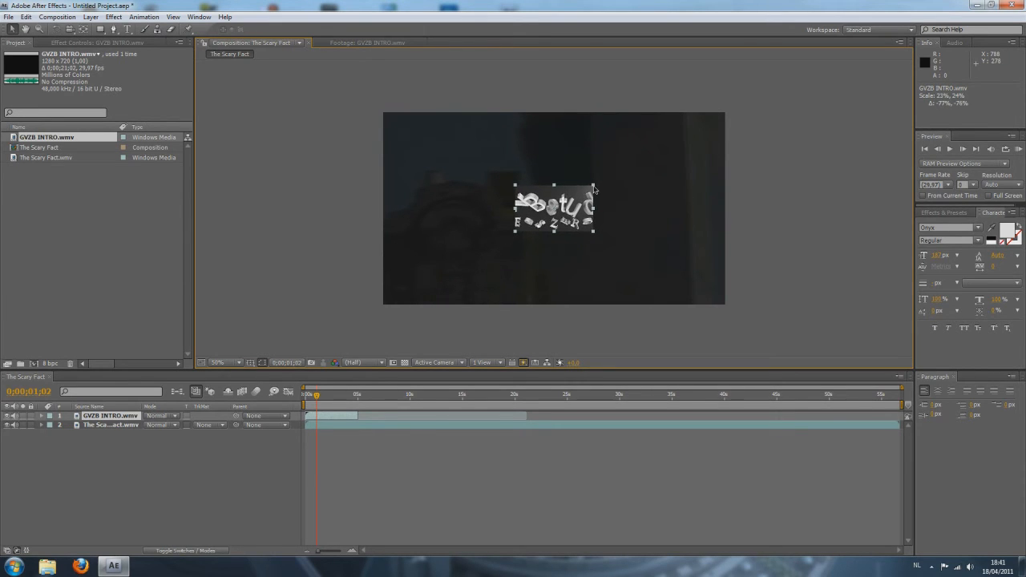
{"action": "left_click_drag", "start_coordinate": [553, 209], "coordinate": [692, 132]}
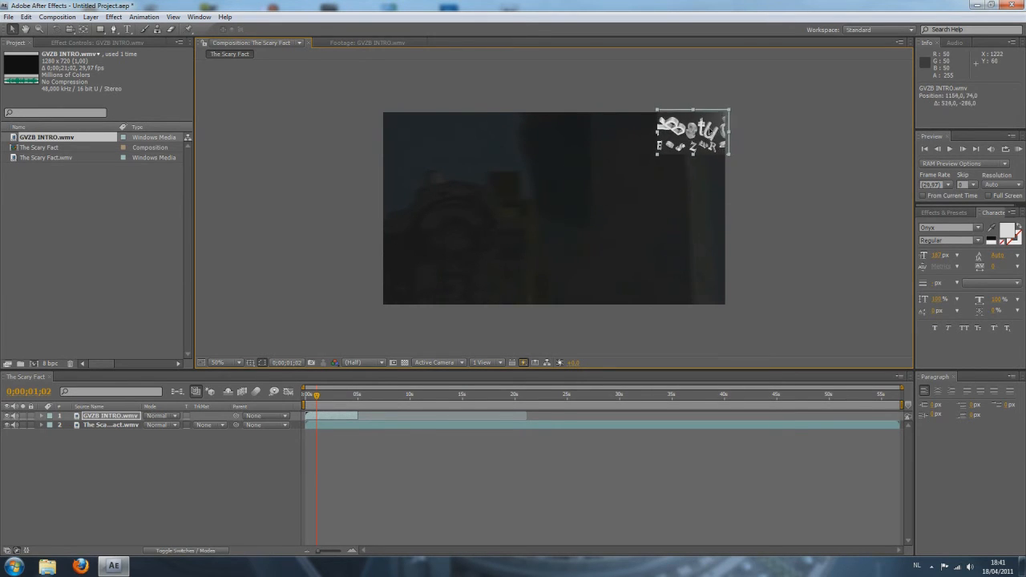
{"action": "left_click_drag", "start_coordinate": [692, 128], "coordinate": [688, 136]}
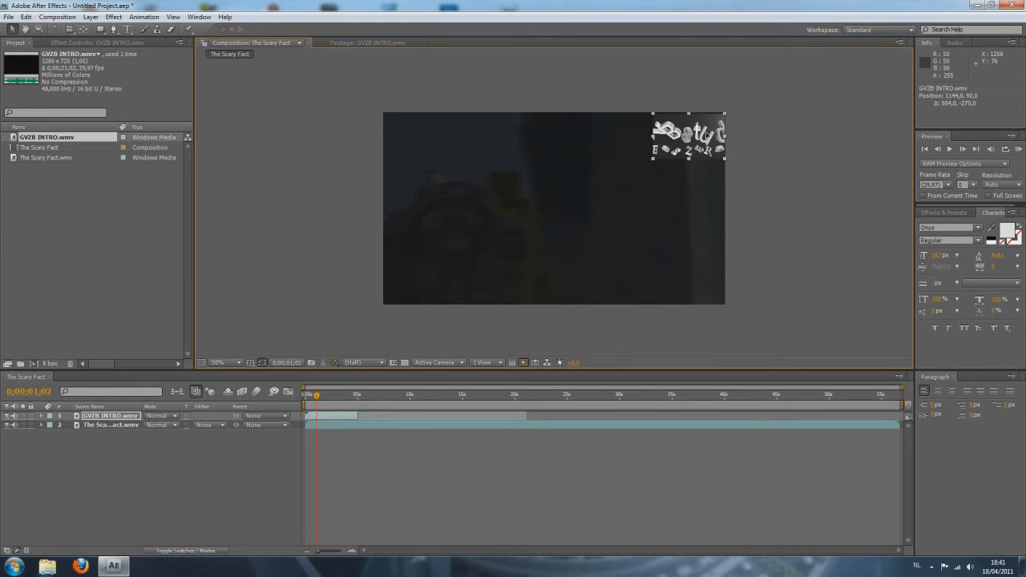
{"action": "left_click_drag", "start_coordinate": [686, 135], "coordinate": [691, 135]}
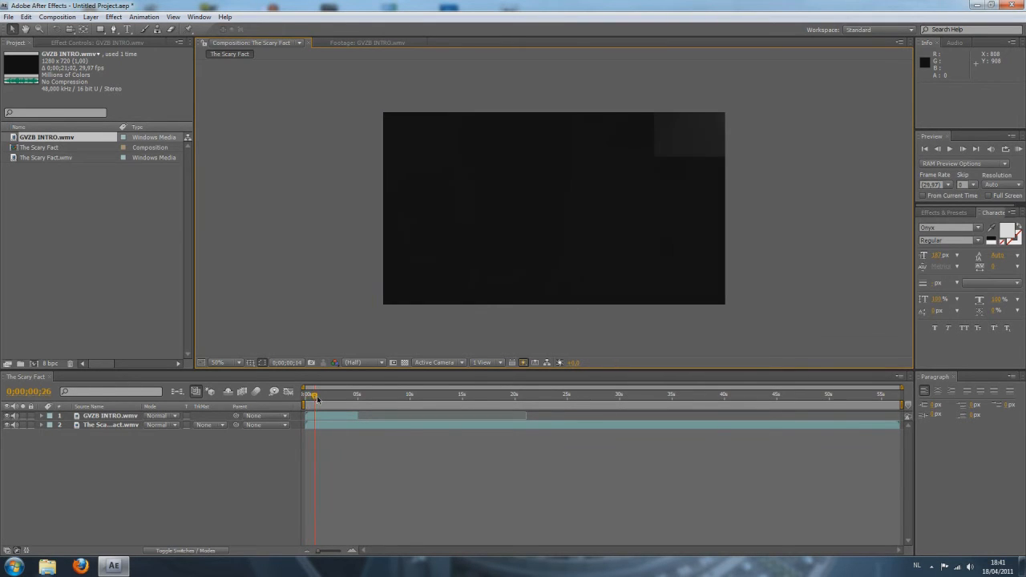
{"action": "left_click_drag", "start_coordinate": [311, 394], "coordinate": [330, 394]}
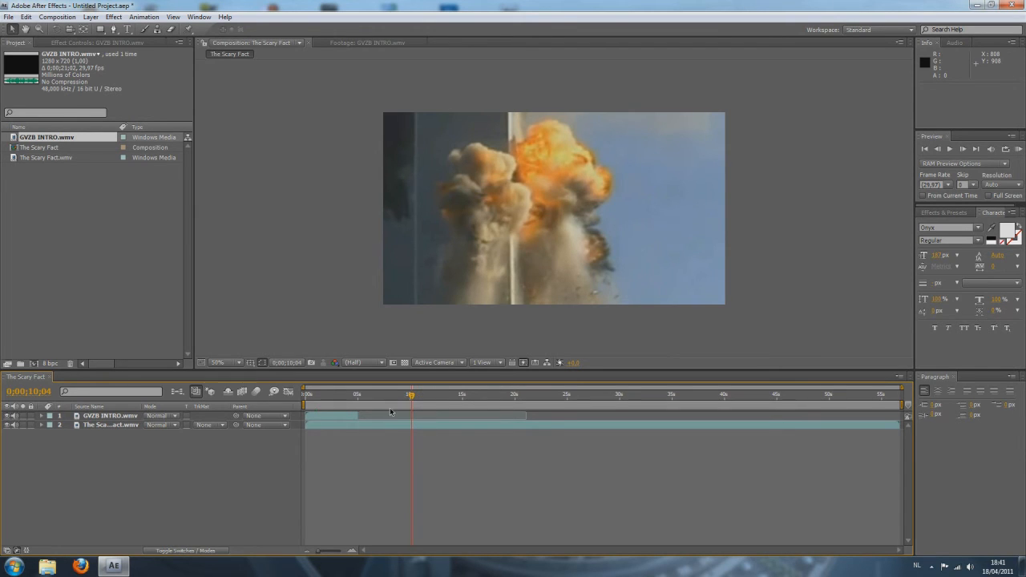
{"action": "mouse_move", "coordinate": [391, 411]}
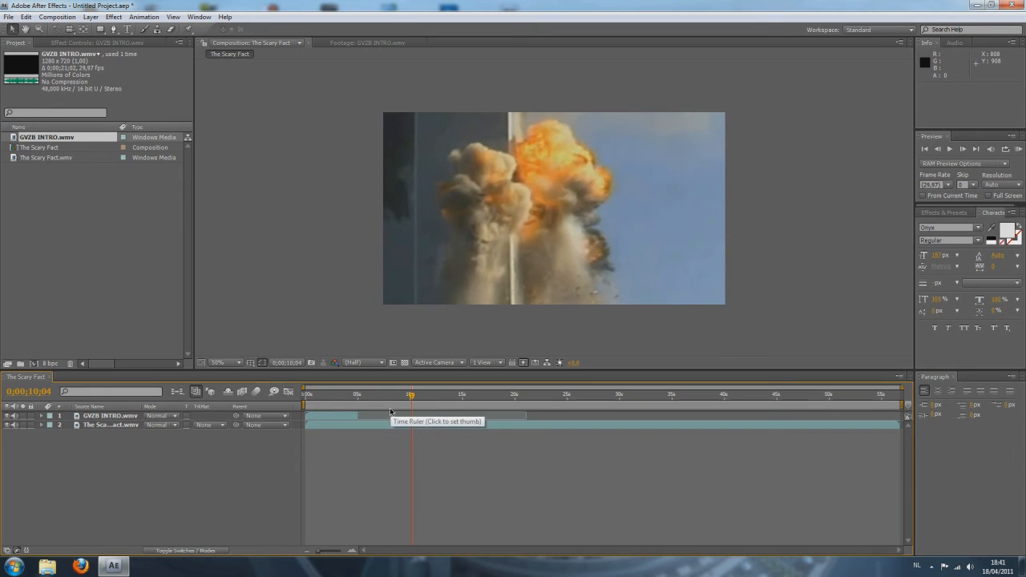